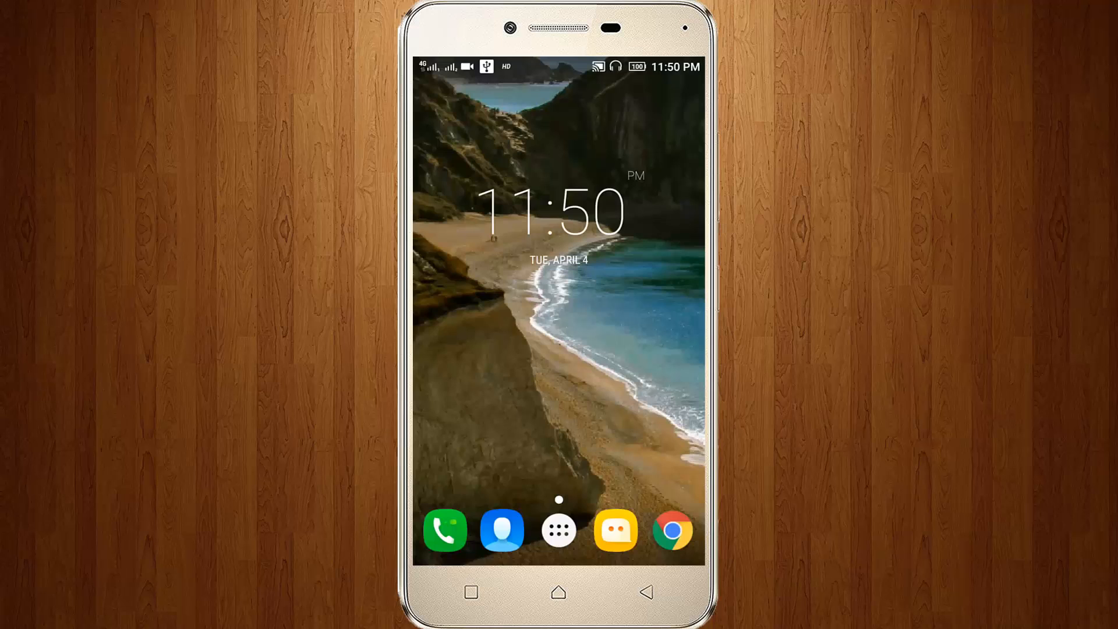
- Browse the app drawer pages until the 'AZ Screen Recorder has stopped' error appears
{"action": "left_click", "coordinate": [558, 528]}
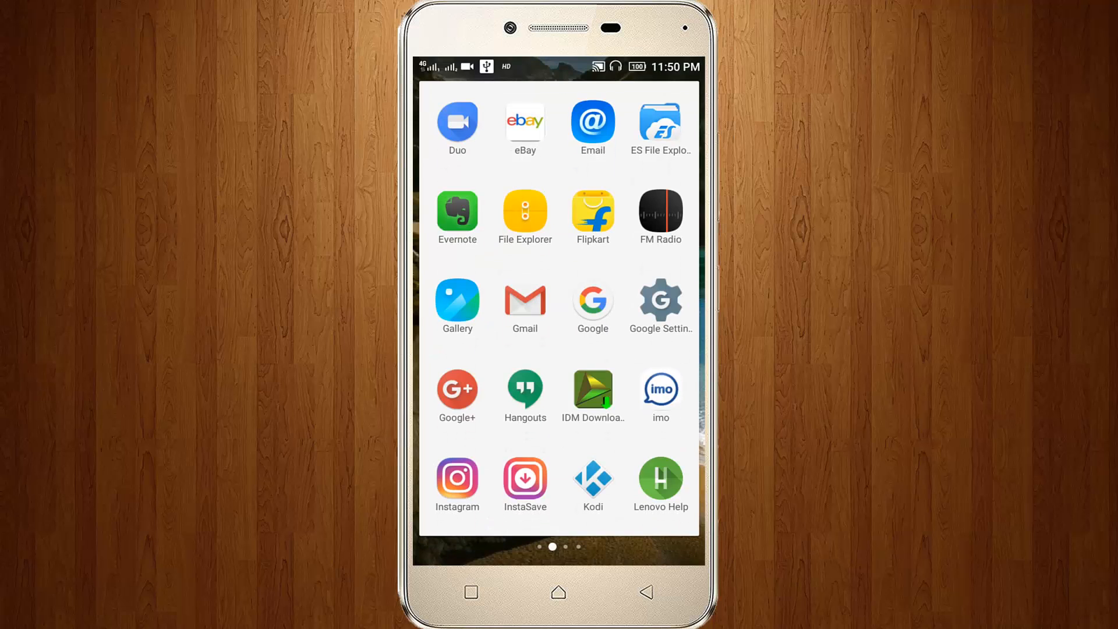
{"action": "scroll", "scroll_direction": "left", "scroll_amount": 3}
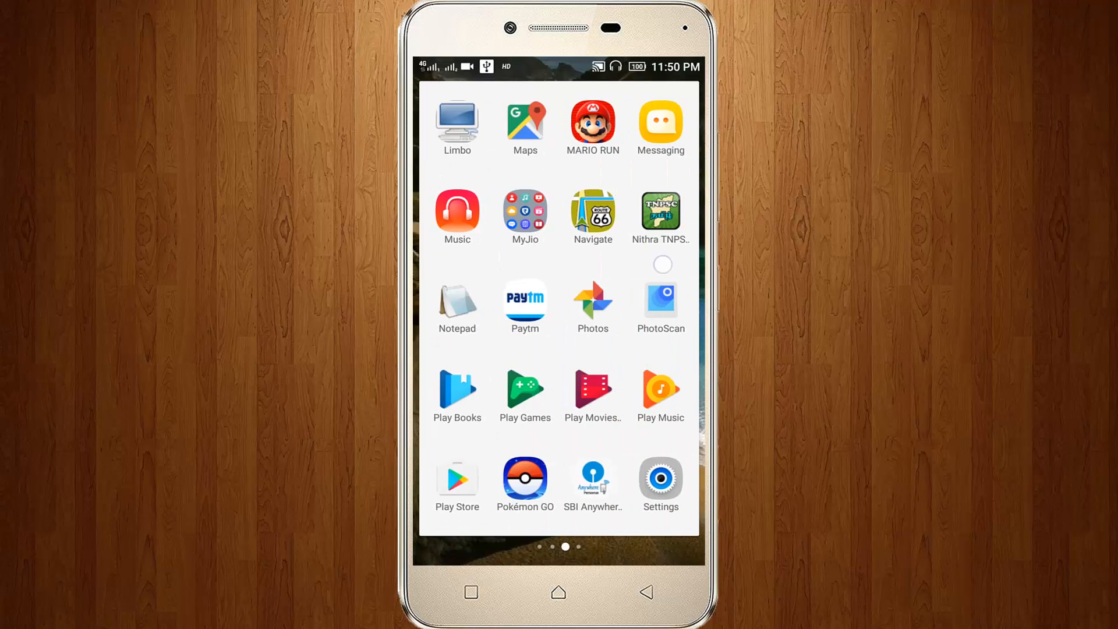
{"action": "scroll", "scroll_direction": "left", "scroll_amount": 3}
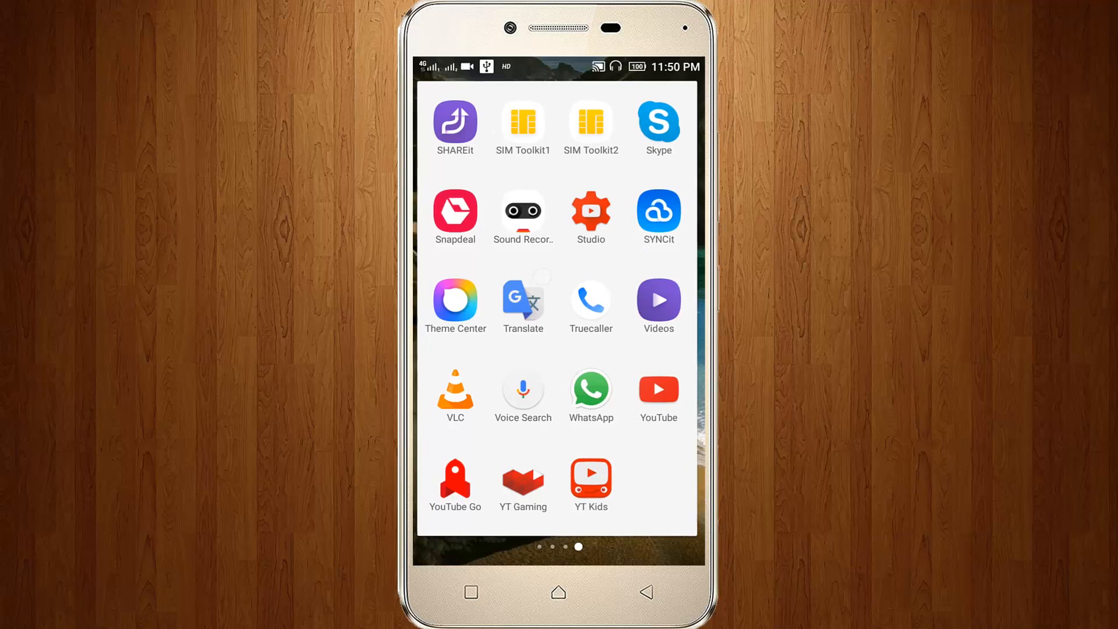
{"action": "scroll", "scroll_direction": "right", "scroll_amount": 3}
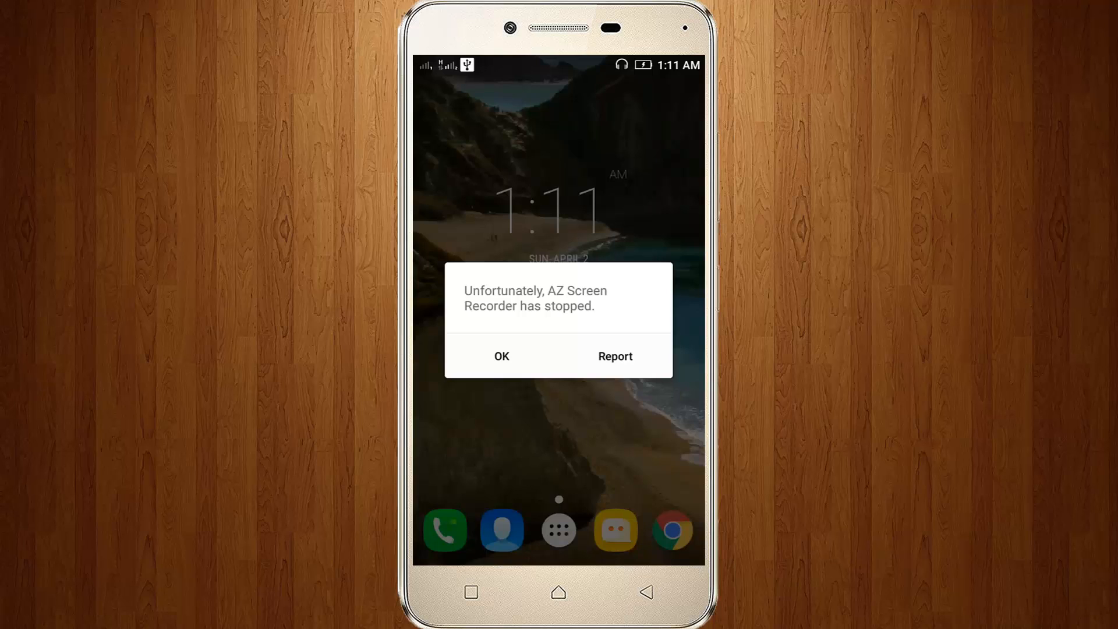
- Untick AZ Screen Recorder in Intelligent power saving's Background apps, leaving 0 selected
{"action": "left_click", "coordinate": [500, 356]}
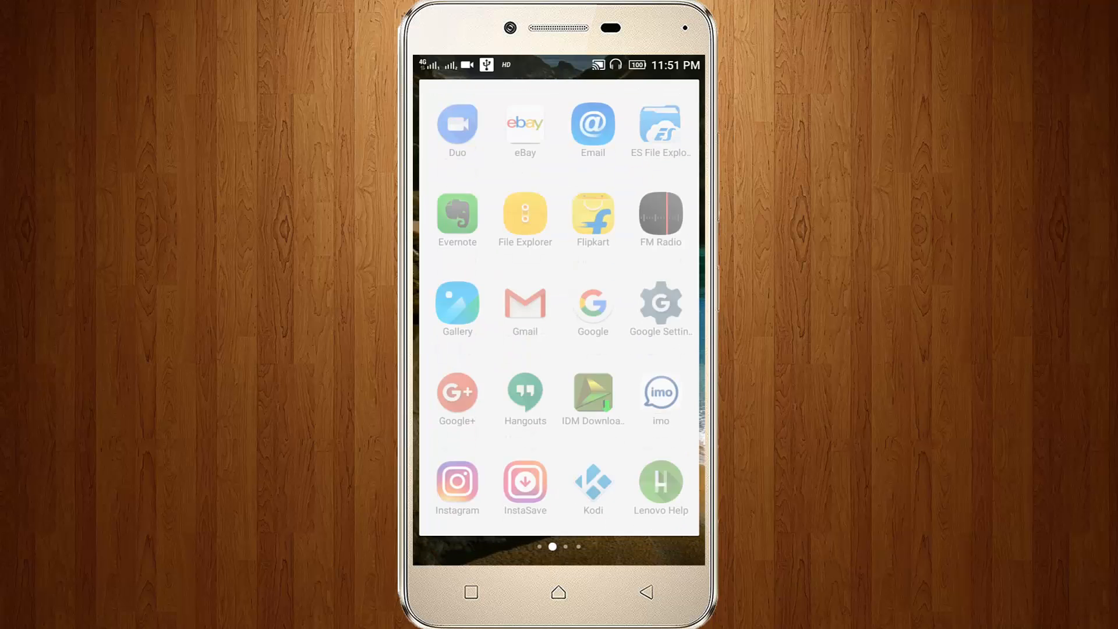
{"action": "scroll", "scroll_direction": "left", "scroll_amount": 3}
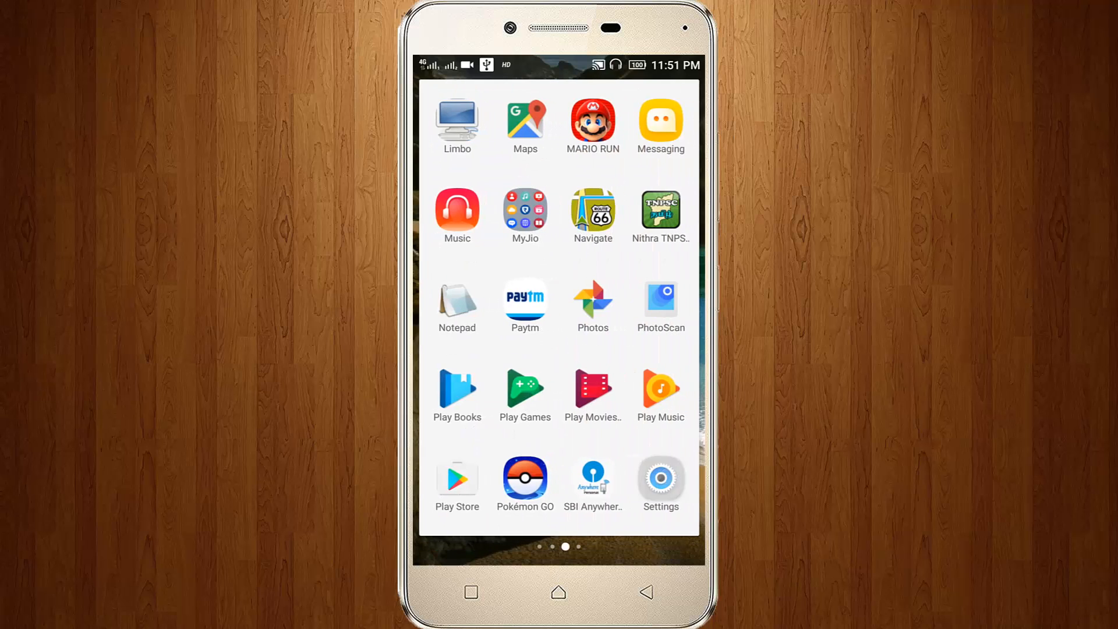
{"action": "left_click", "coordinate": [659, 478]}
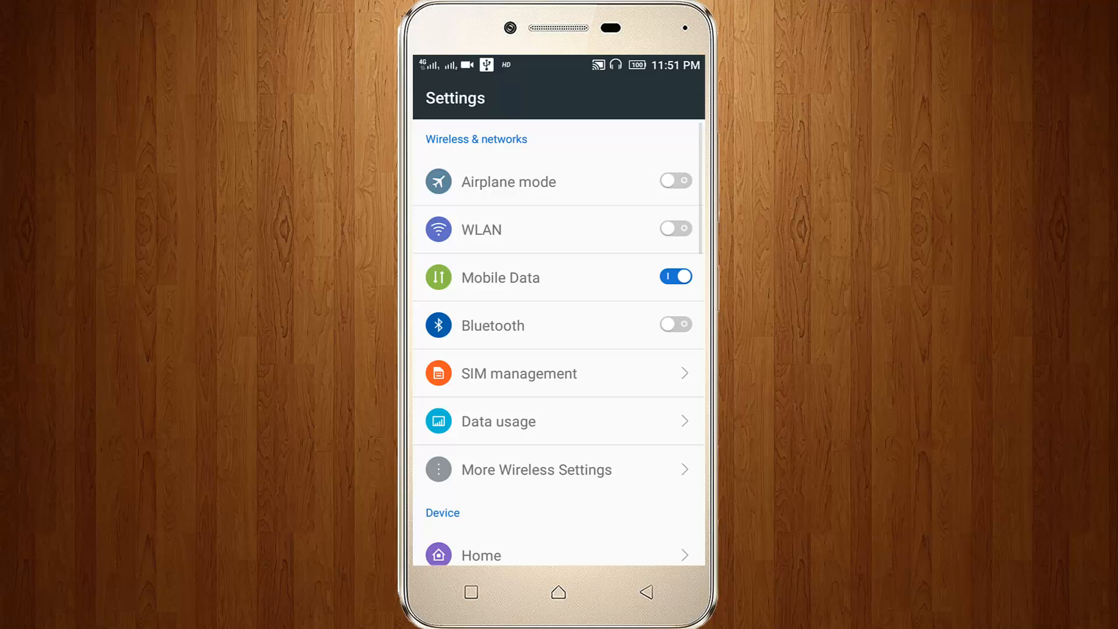
{"action": "scroll", "scroll_direction": "down", "scroll_amount": 3}
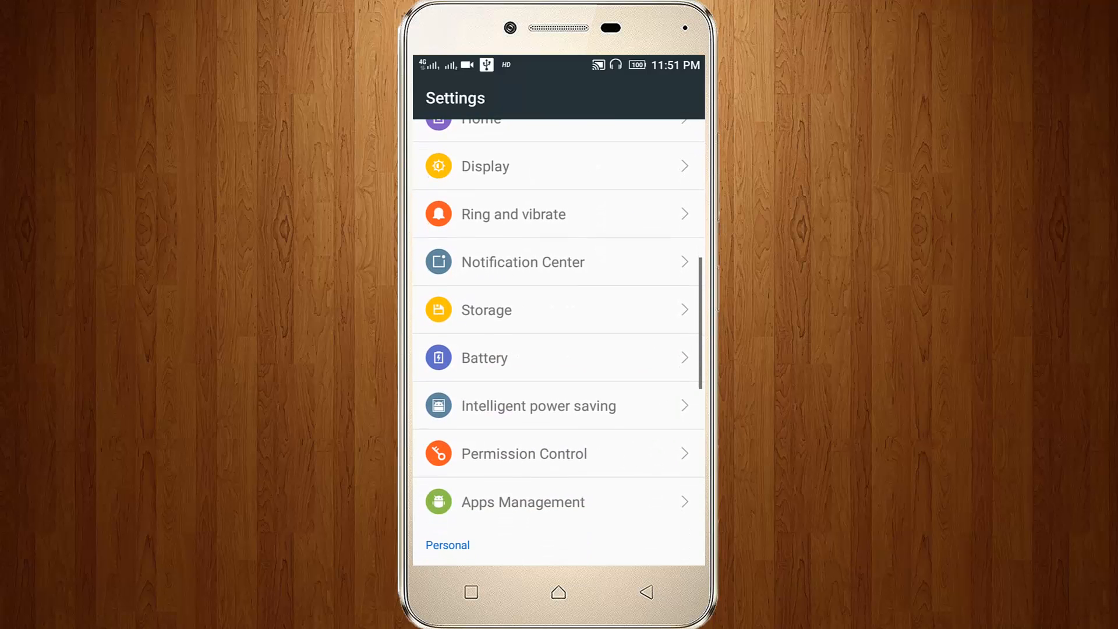
{"action": "left_click", "coordinate": [558, 405]}
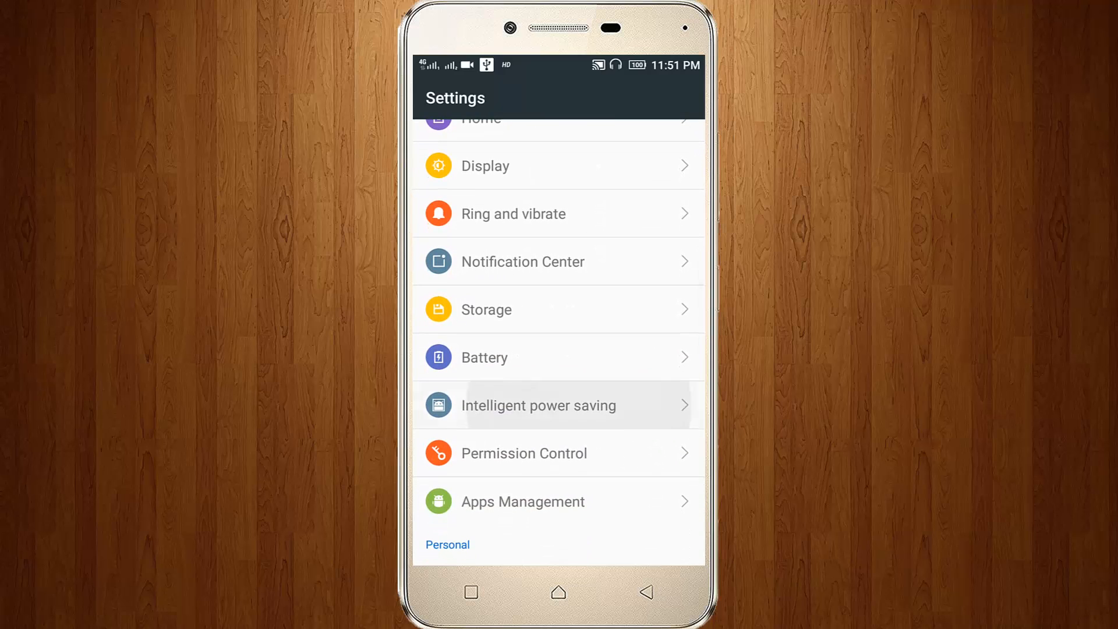
{"action": "left_click", "coordinate": [538, 405]}
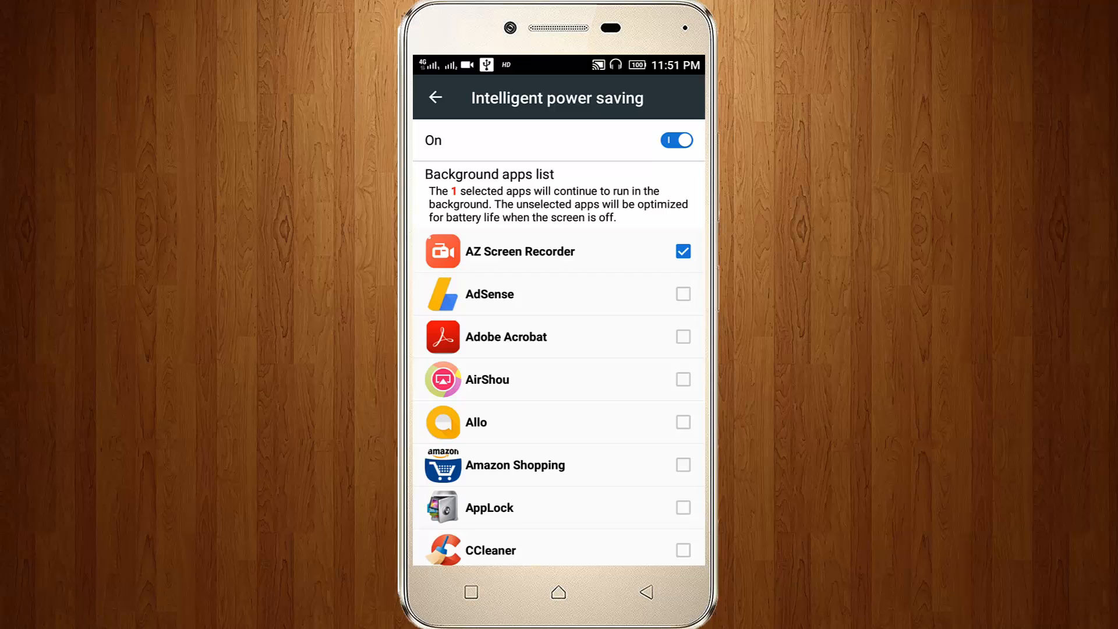
{"action": "left_click", "coordinate": [682, 251]}
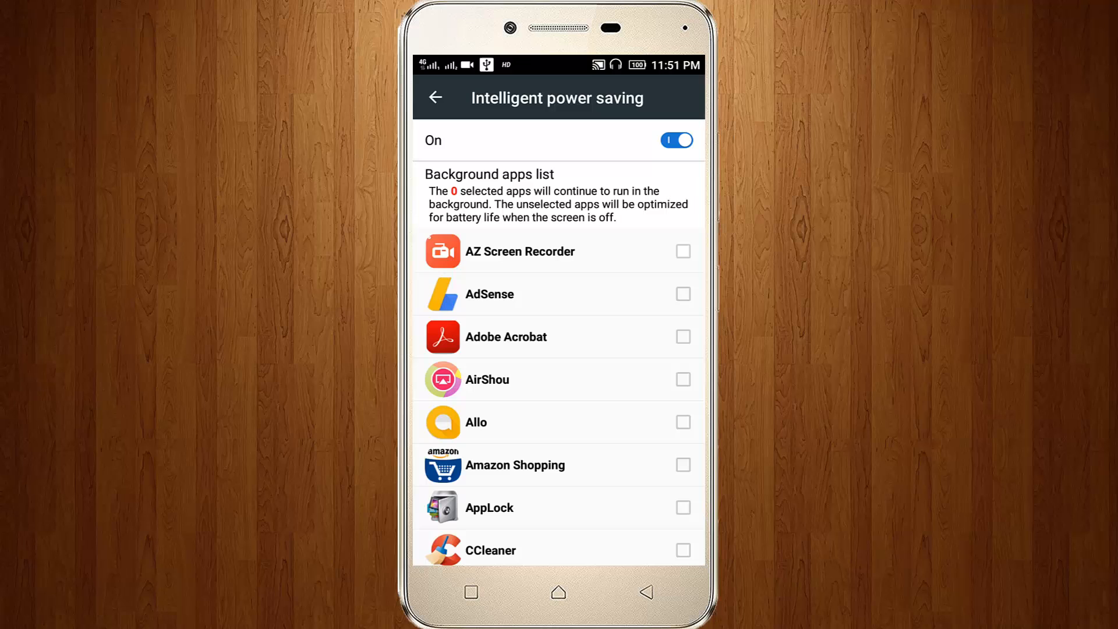
- Show the Apps Management ALL list and scroll to AZ Screen Recorder (27.09MB)
{"action": "left_click", "coordinate": [434, 97]}
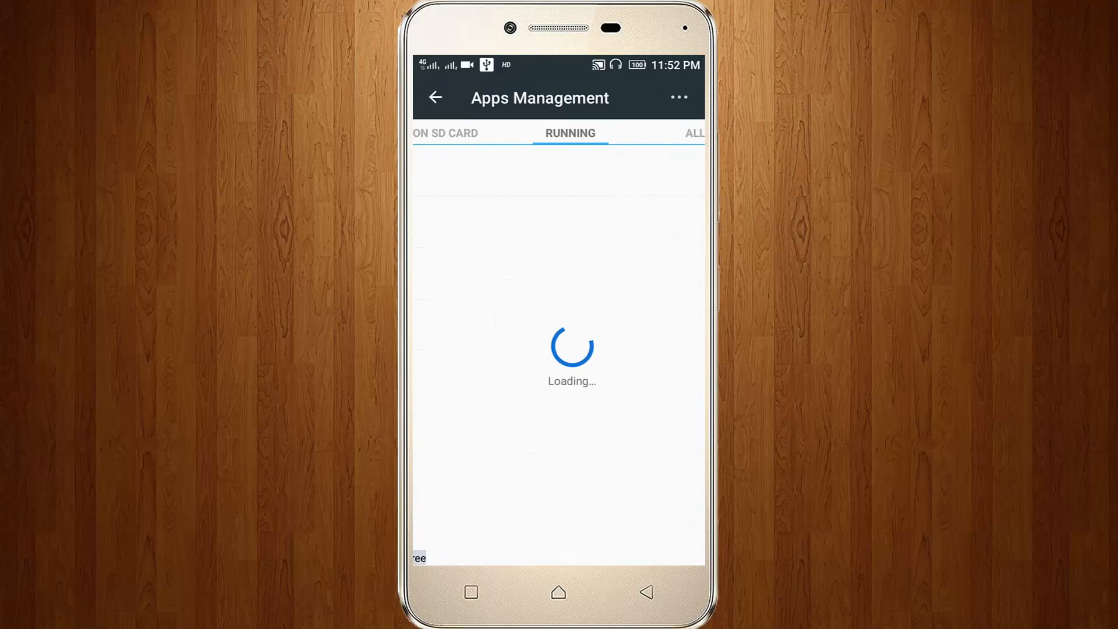
{"action": "left_click", "coordinate": [692, 132]}
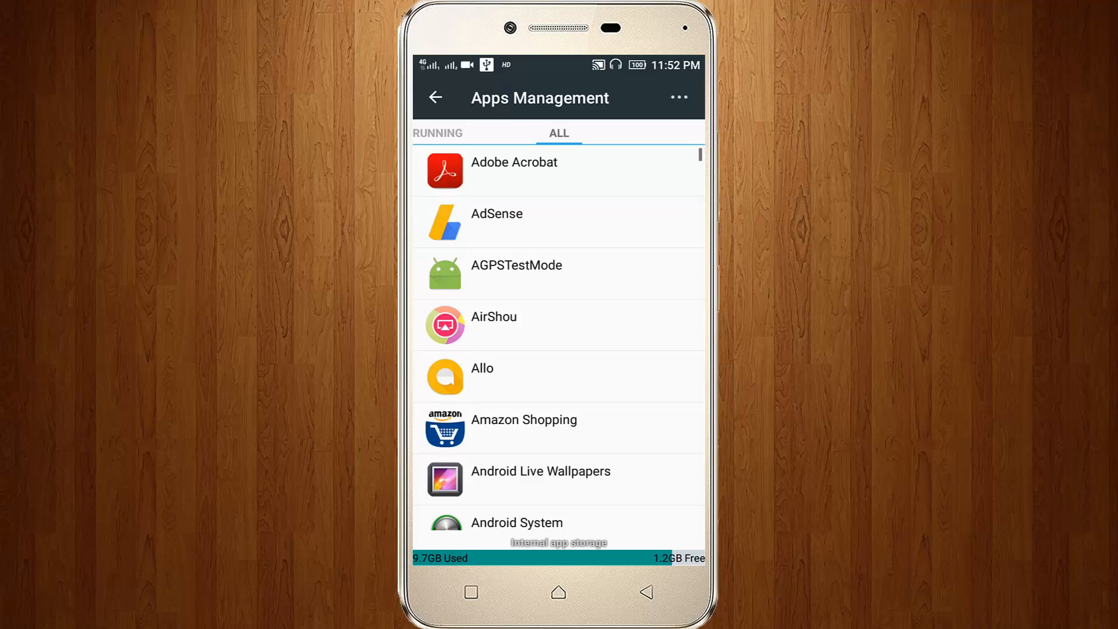
{"action": "left_click", "coordinate": [678, 97]}
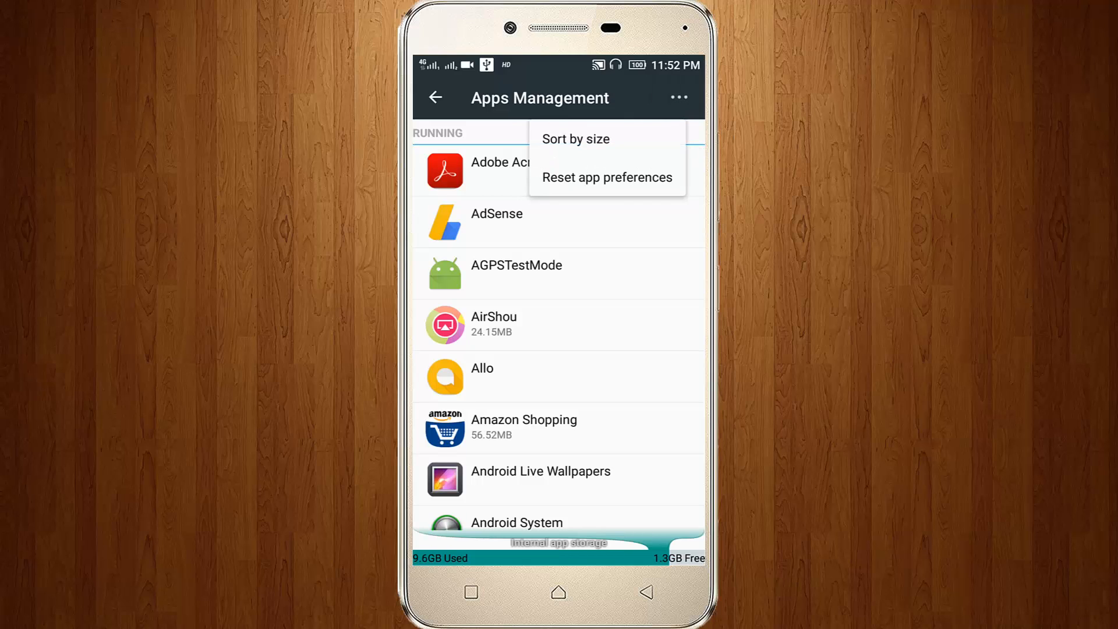
{"action": "left_click", "coordinate": [606, 177]}
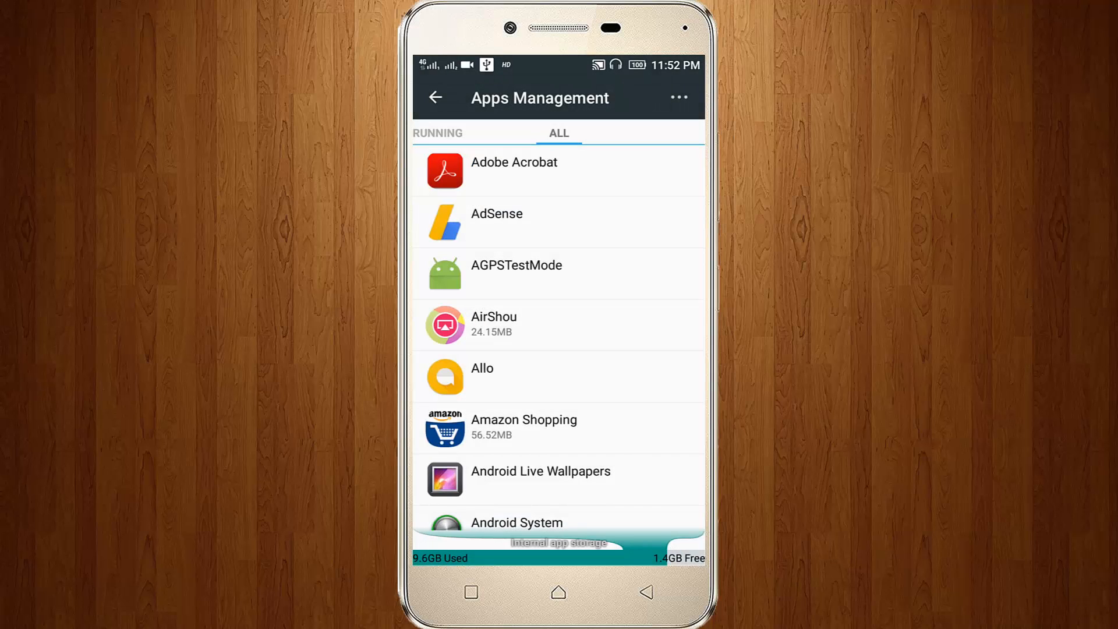
{"action": "scroll", "scroll_direction": "down", "scroll_amount": 3}
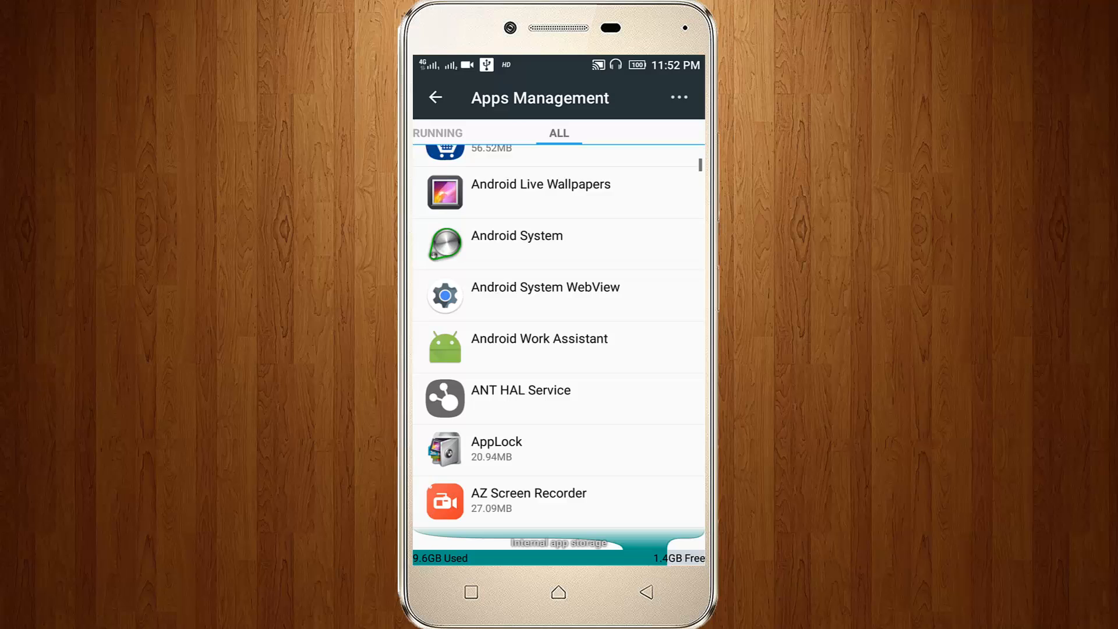
{"action": "scroll", "scroll_direction": "down", "scroll_amount": 3}
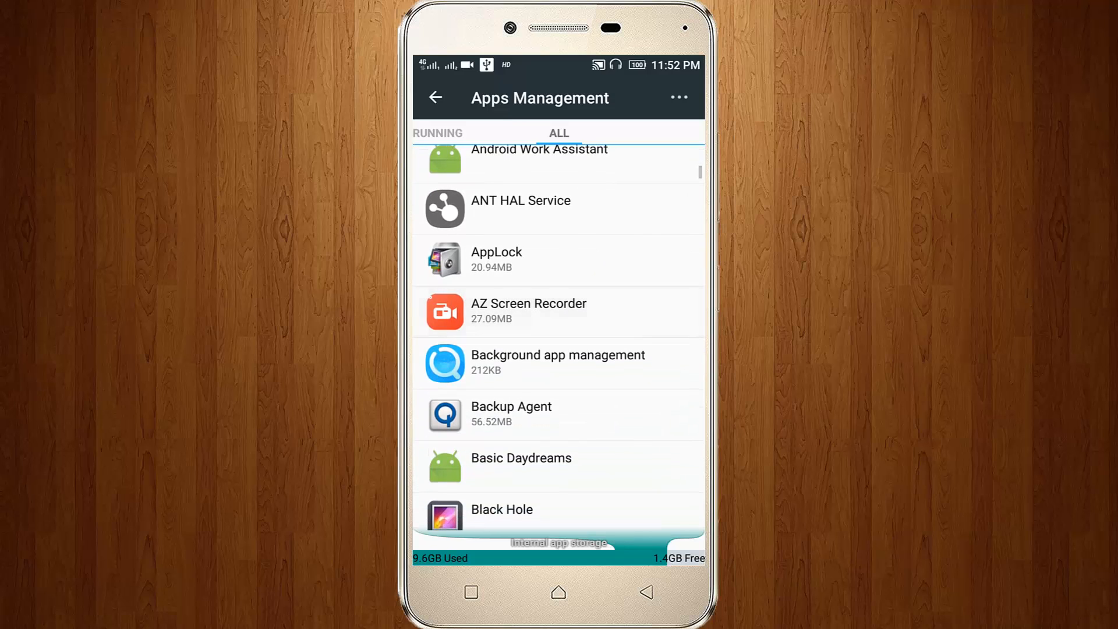
- In AZ Screen Recorder's app info, untick Restrict to launch, move it to SD card and clear cache
{"action": "left_click", "coordinate": [558, 312]}
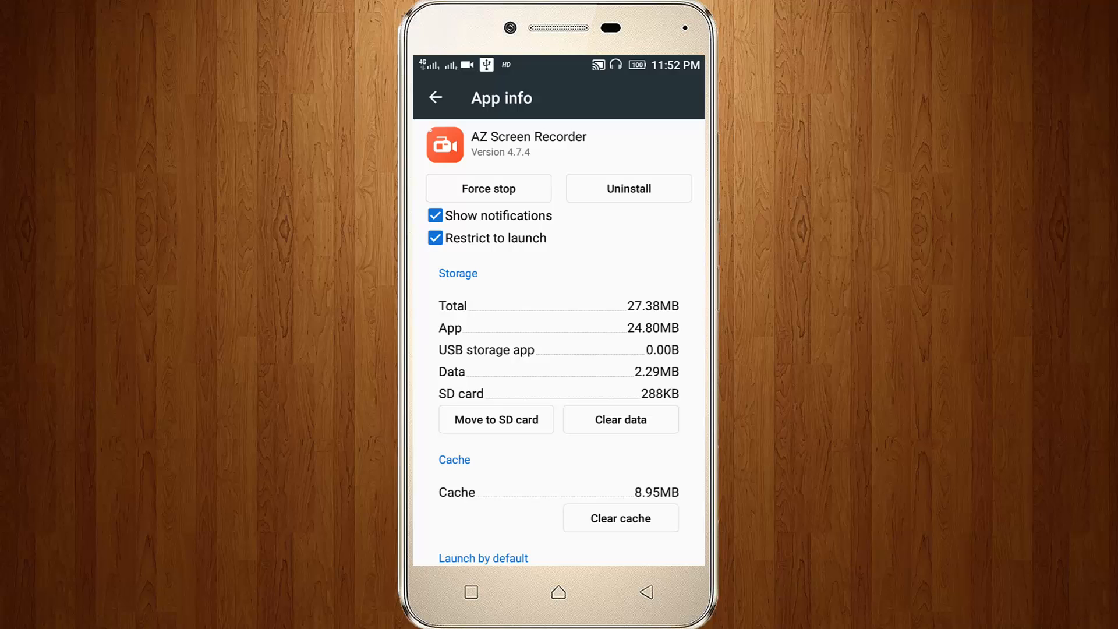
{"action": "left_click", "coordinate": [435, 237]}
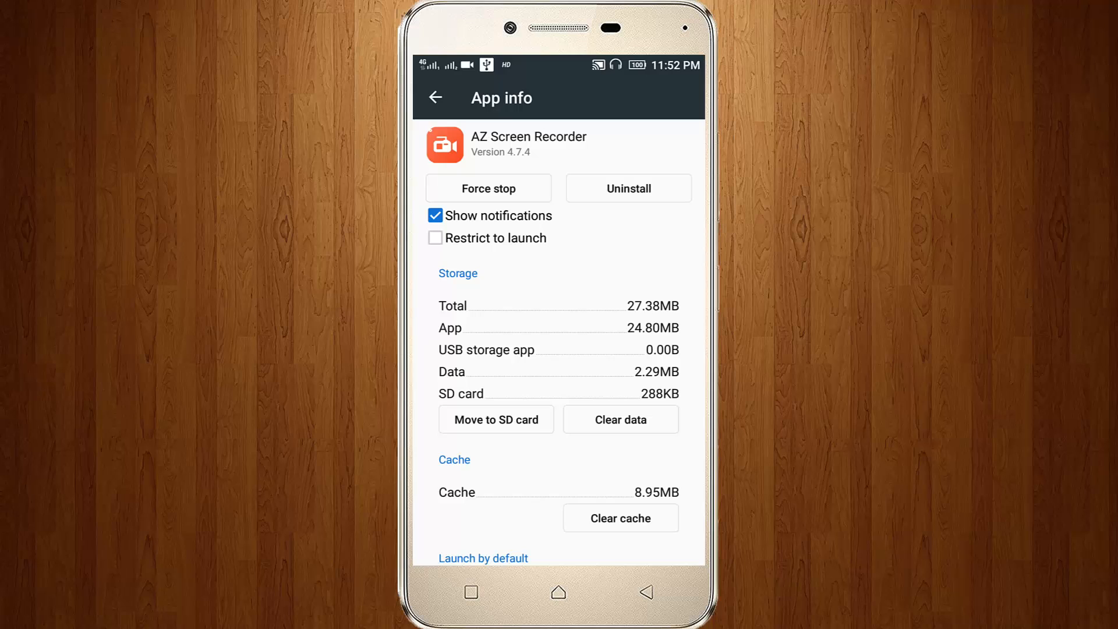
{"action": "left_click", "coordinate": [497, 420]}
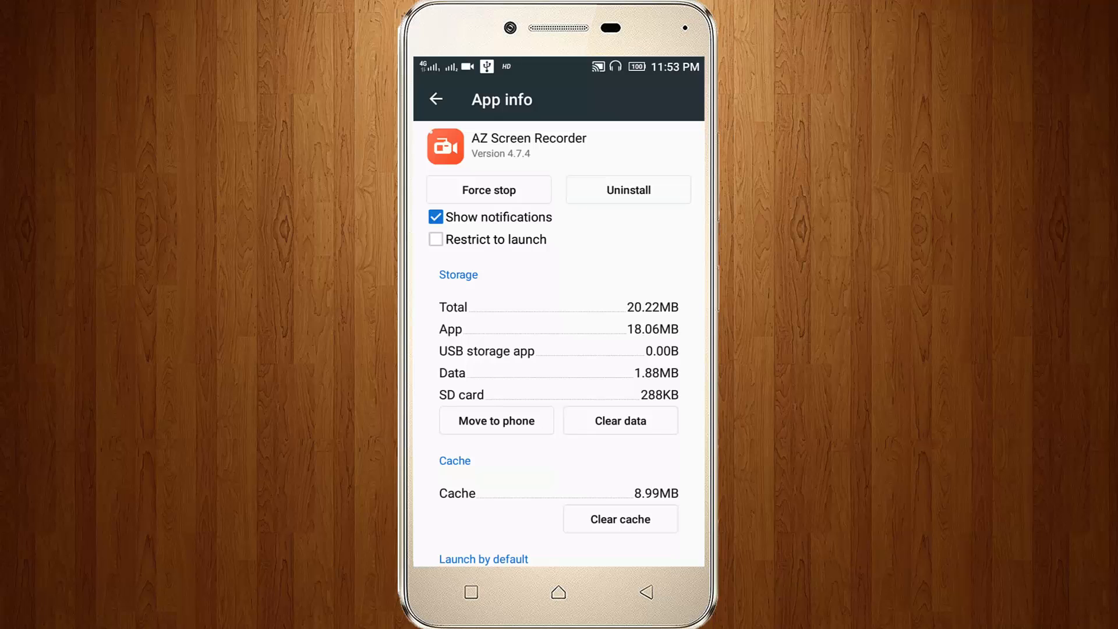
{"action": "left_click", "coordinate": [620, 518]}
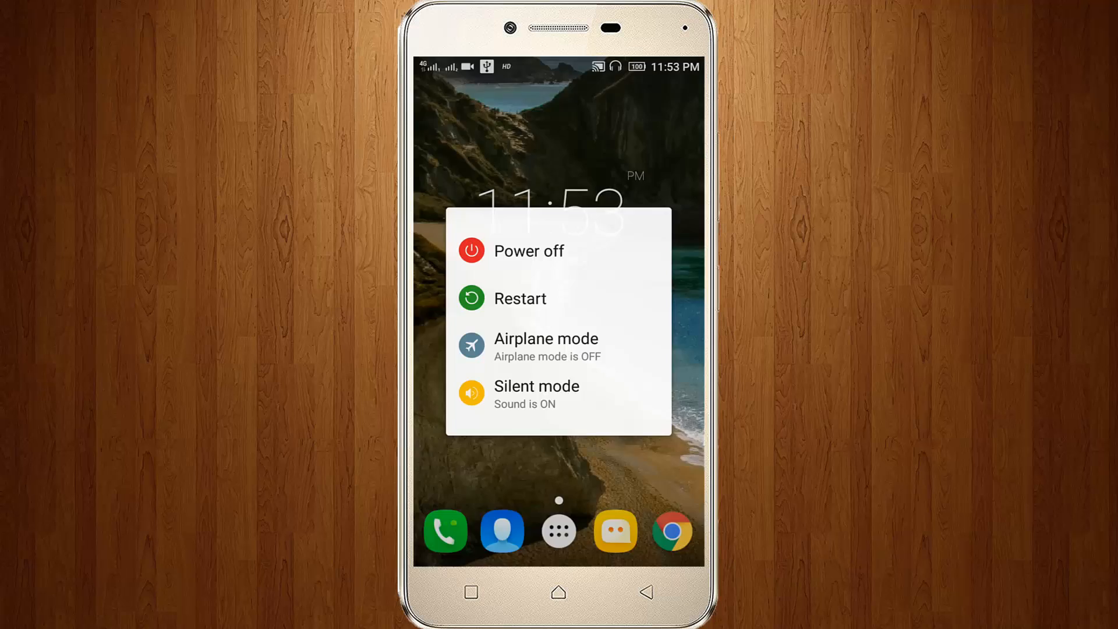
- Choose Restart from the power menu to reboot the phone
{"action": "left_click", "coordinate": [520, 298]}
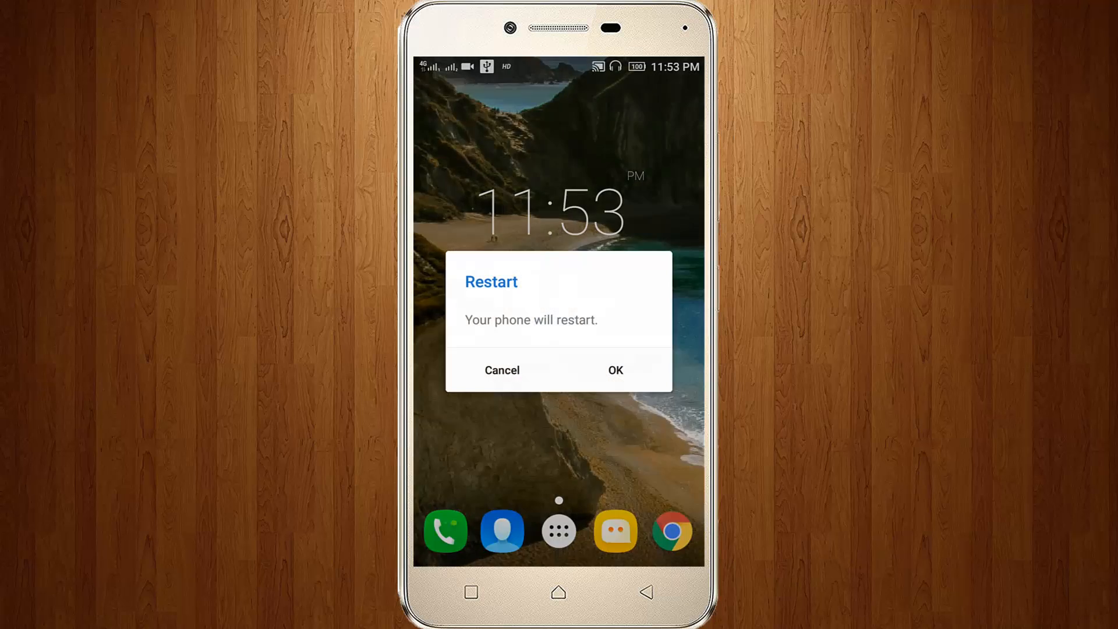